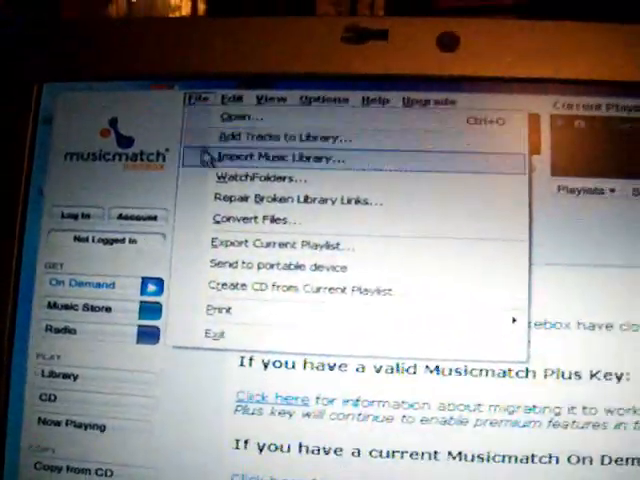
Bring up the file conversion window with its destination folder tree
left_click(252, 220)
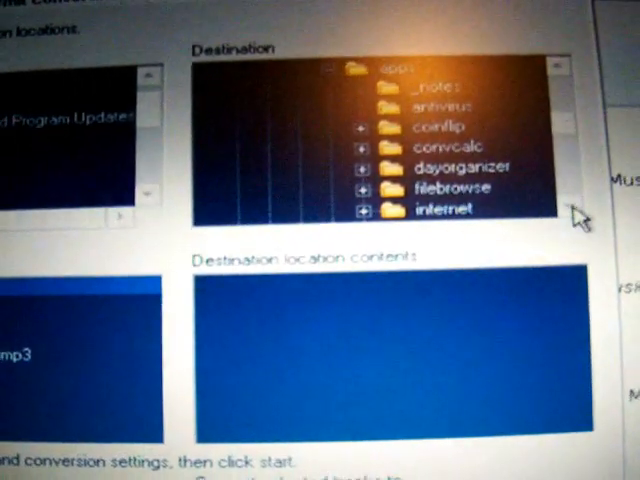
Convert the selected tracks to 20 kbps MP3 in the PSP destination folder
scroll("down", 3)
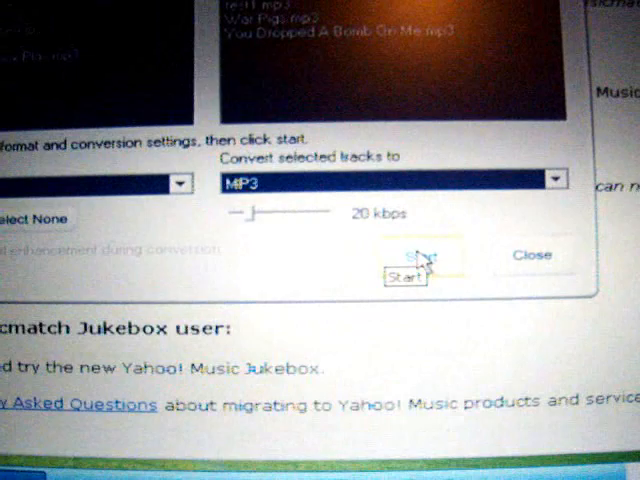
left_click(408, 276)
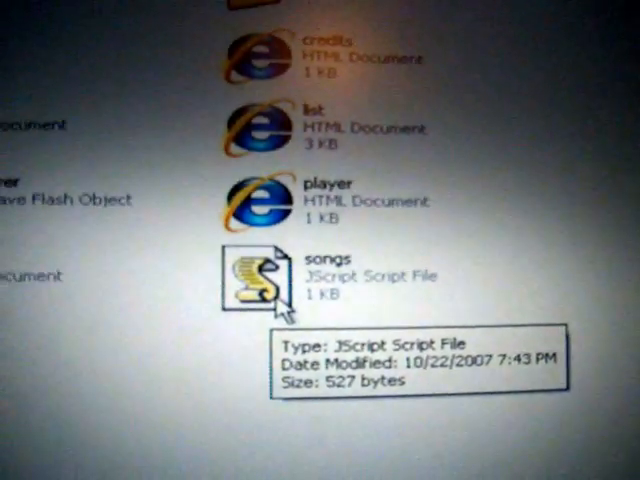
Show the Open With program choices for the songs script file
right_click(244, 270)
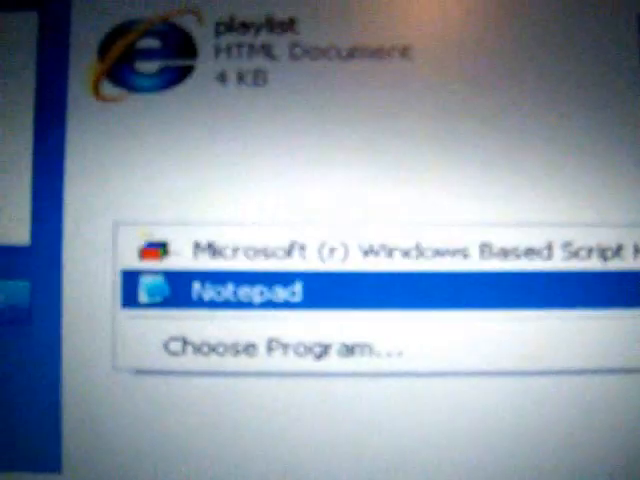
Edit songs.js in Notepad so the last song entry's title reads 1985
left_click(236, 288)
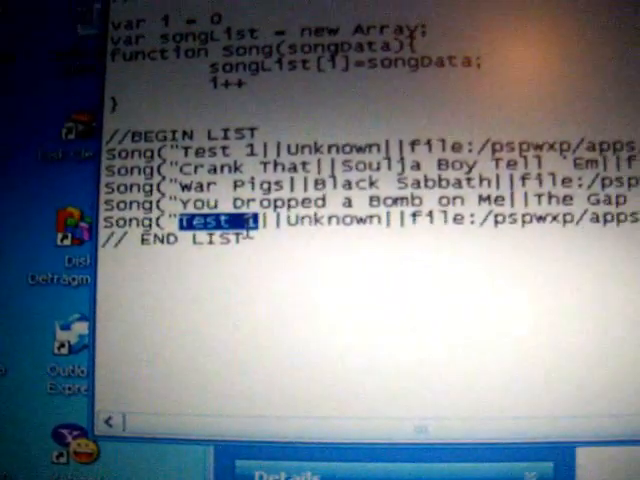
type("1985")
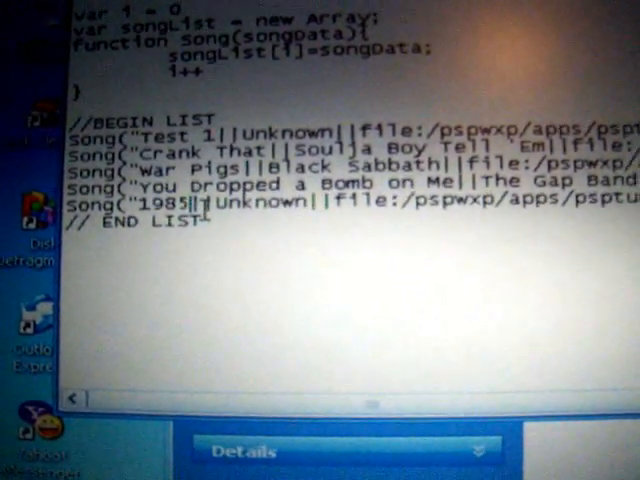